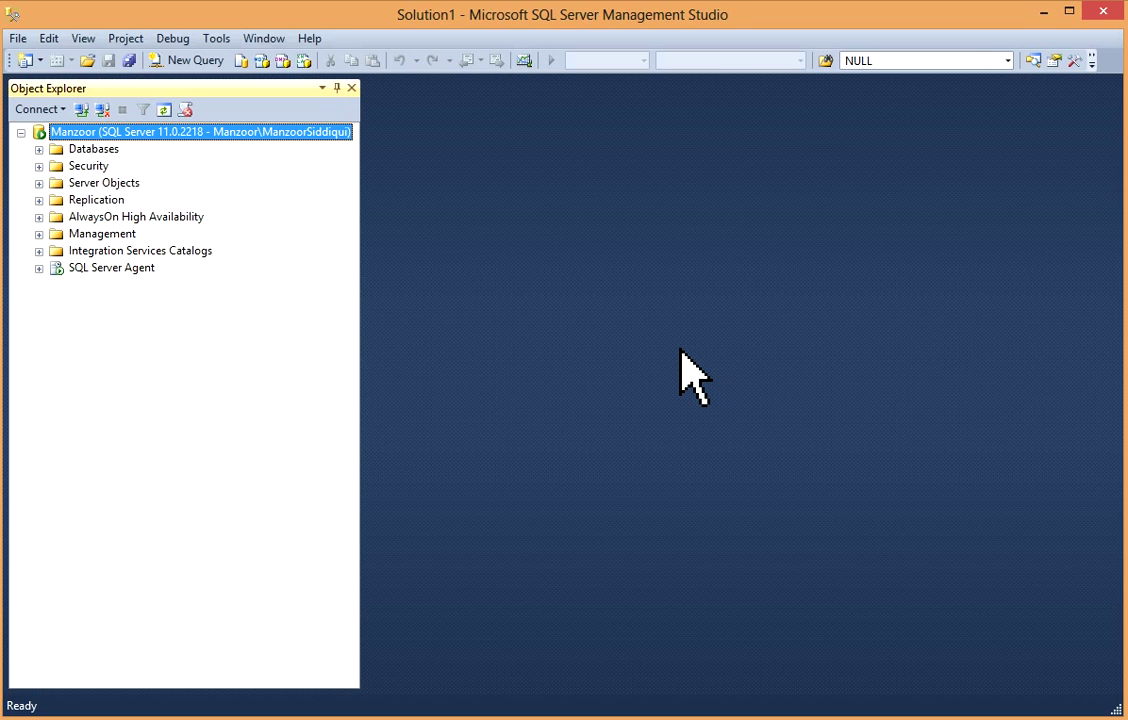
mouse_move(575, 345)
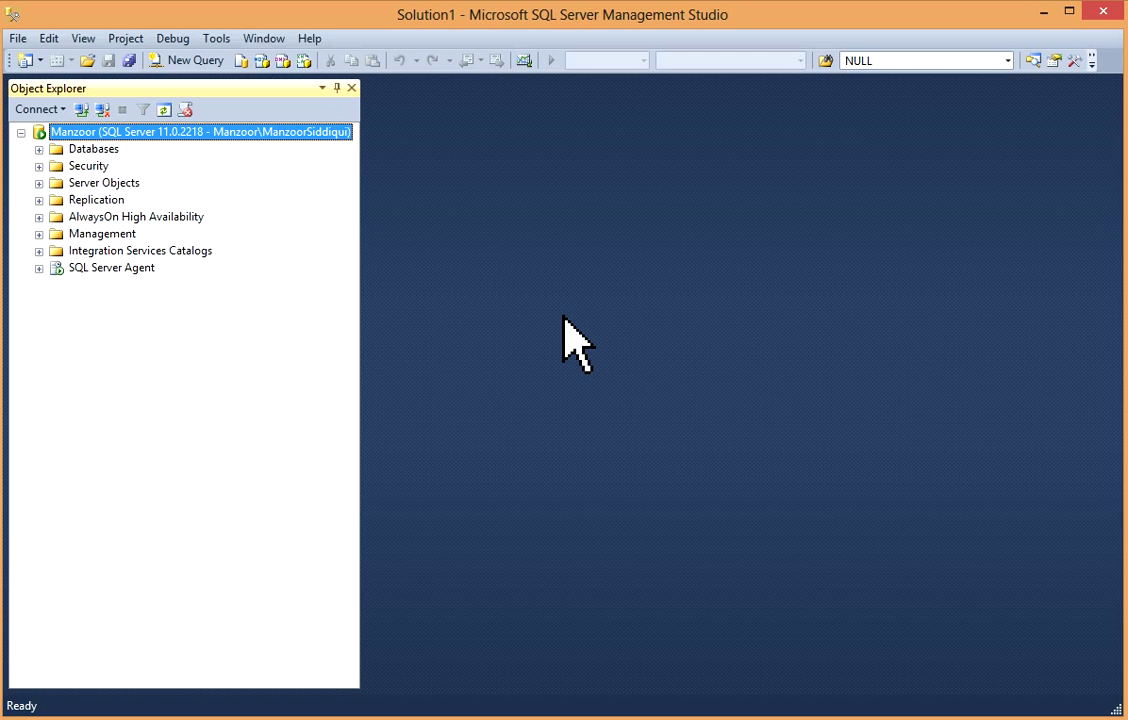
mouse_move(285, 175)
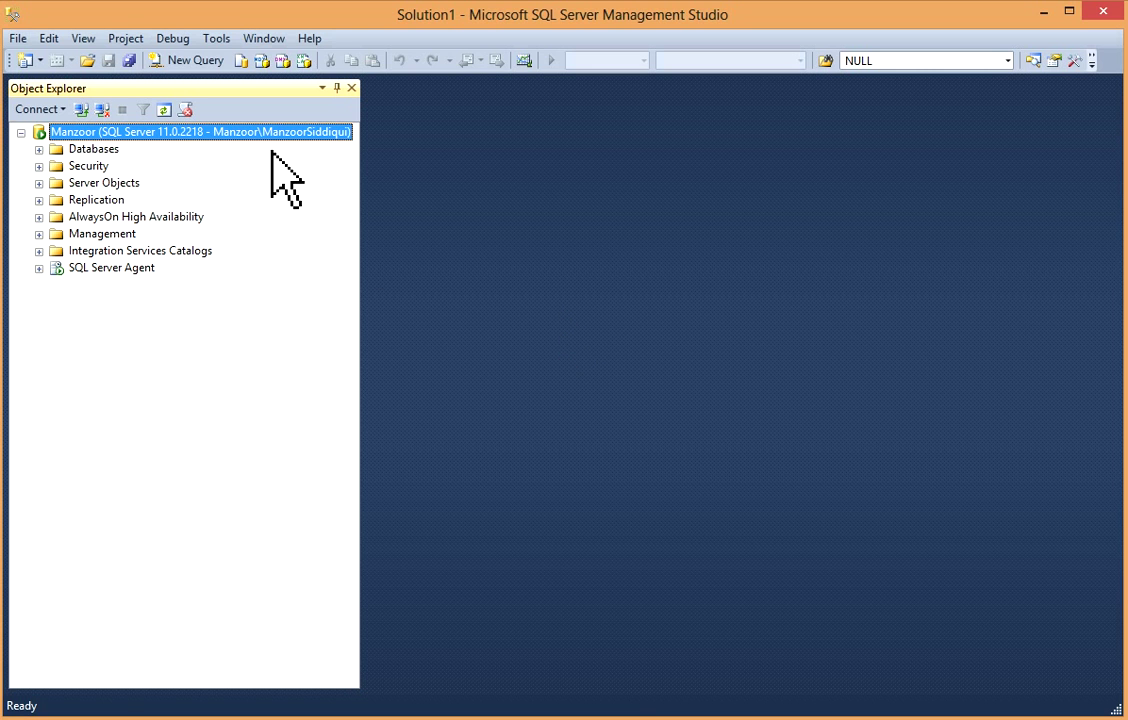
mouse_move(297, 160)
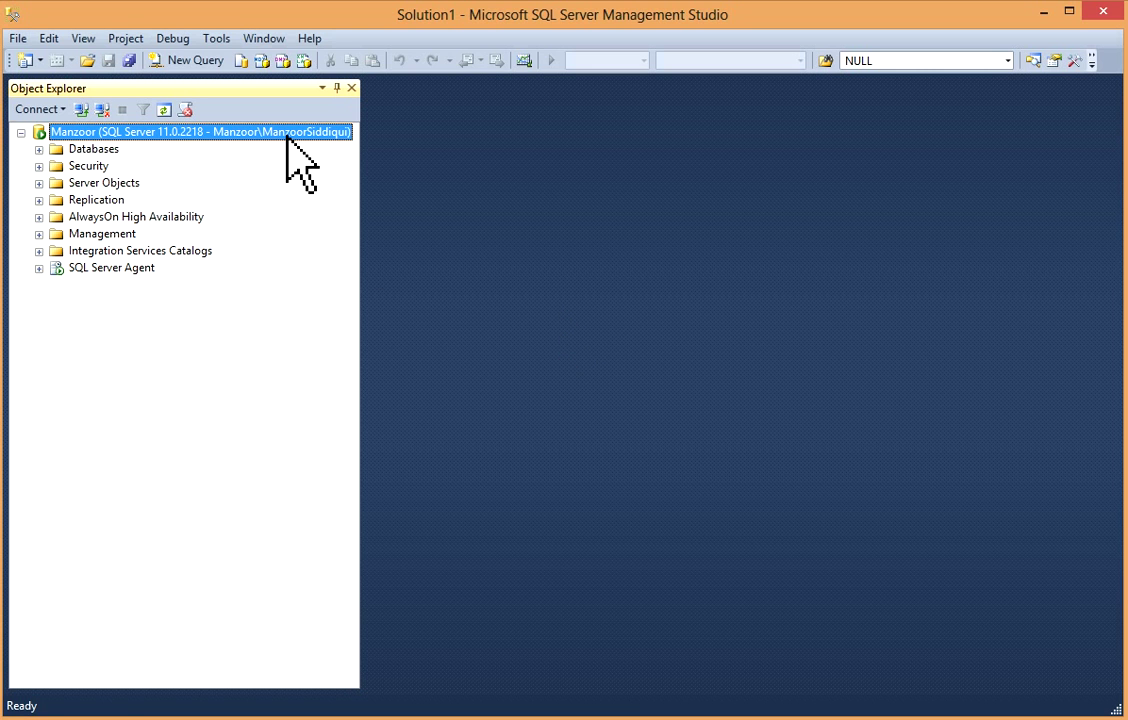
Step: Set the server's authentication to Windows Authentication mode in its Security properties
right_click(200, 131)
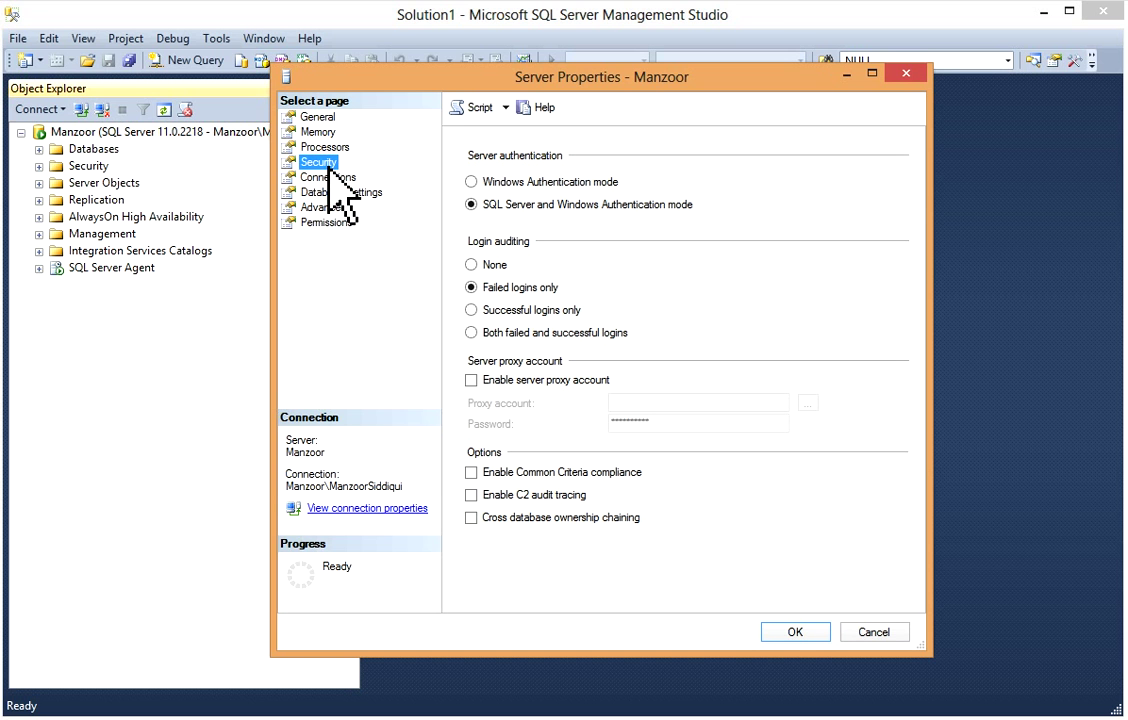
mouse_move(570, 225)
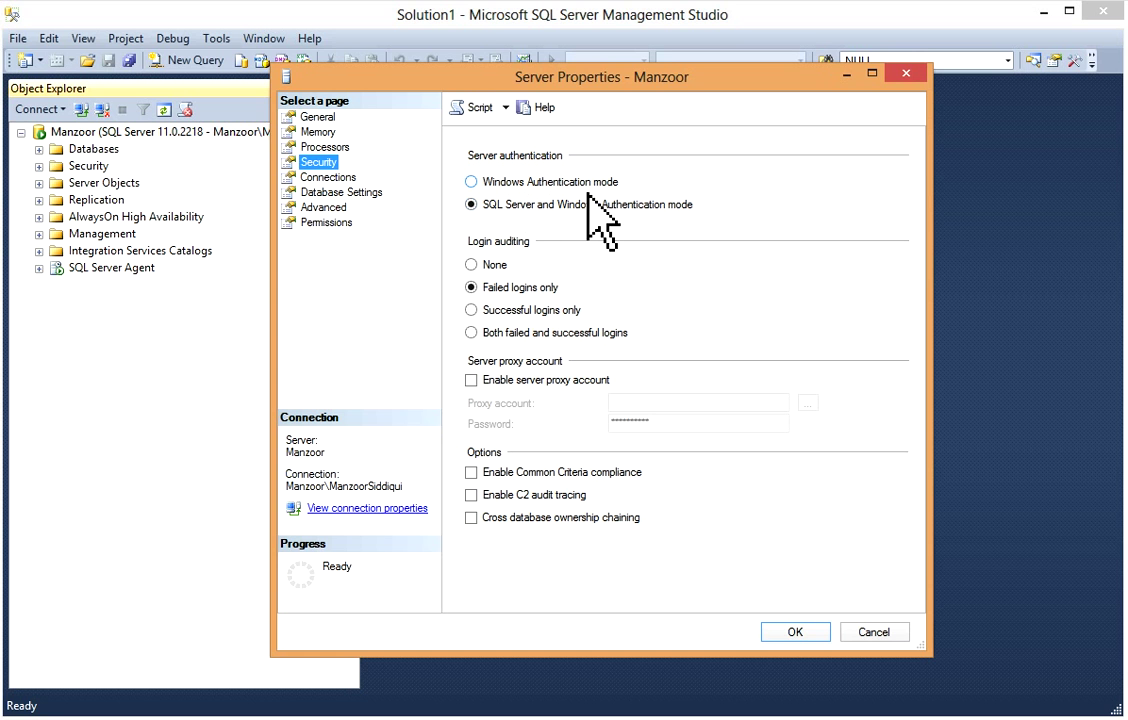
mouse_move(645, 240)
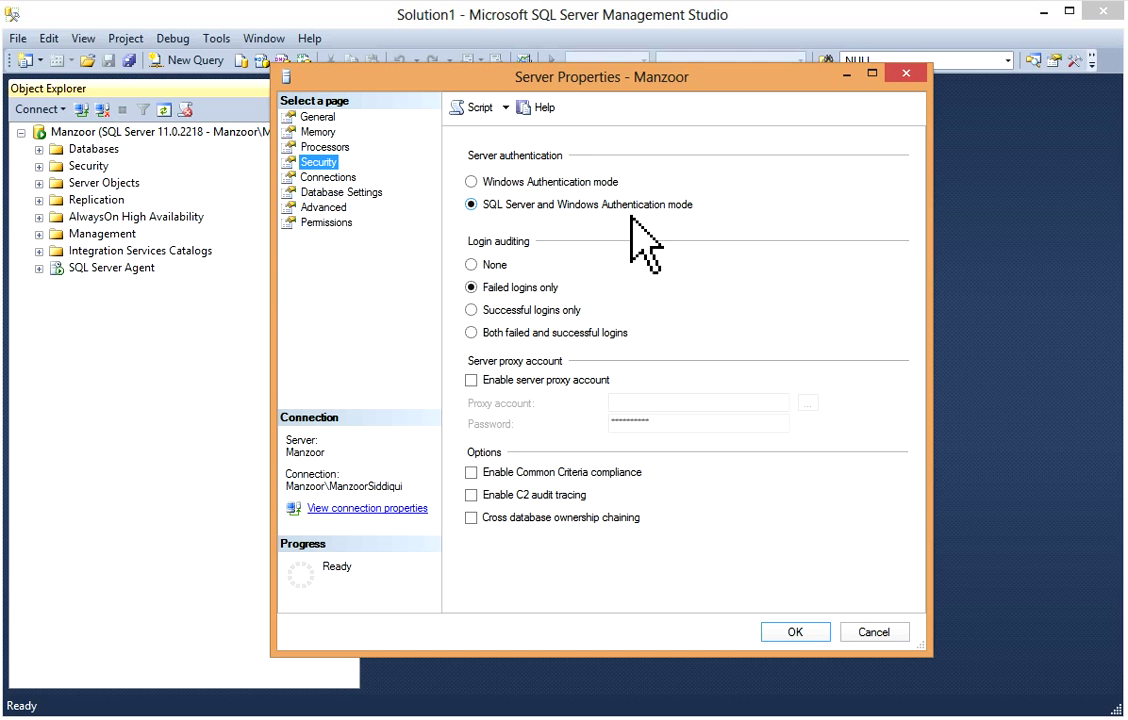
mouse_move(718, 243)
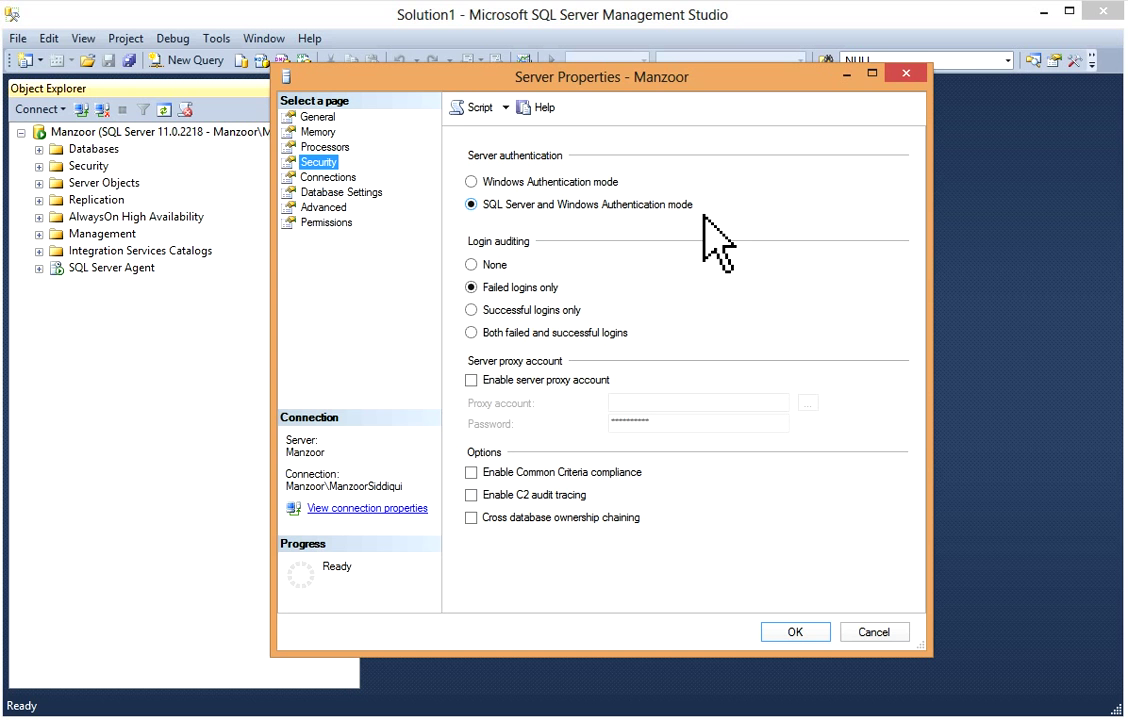
mouse_move(530, 210)
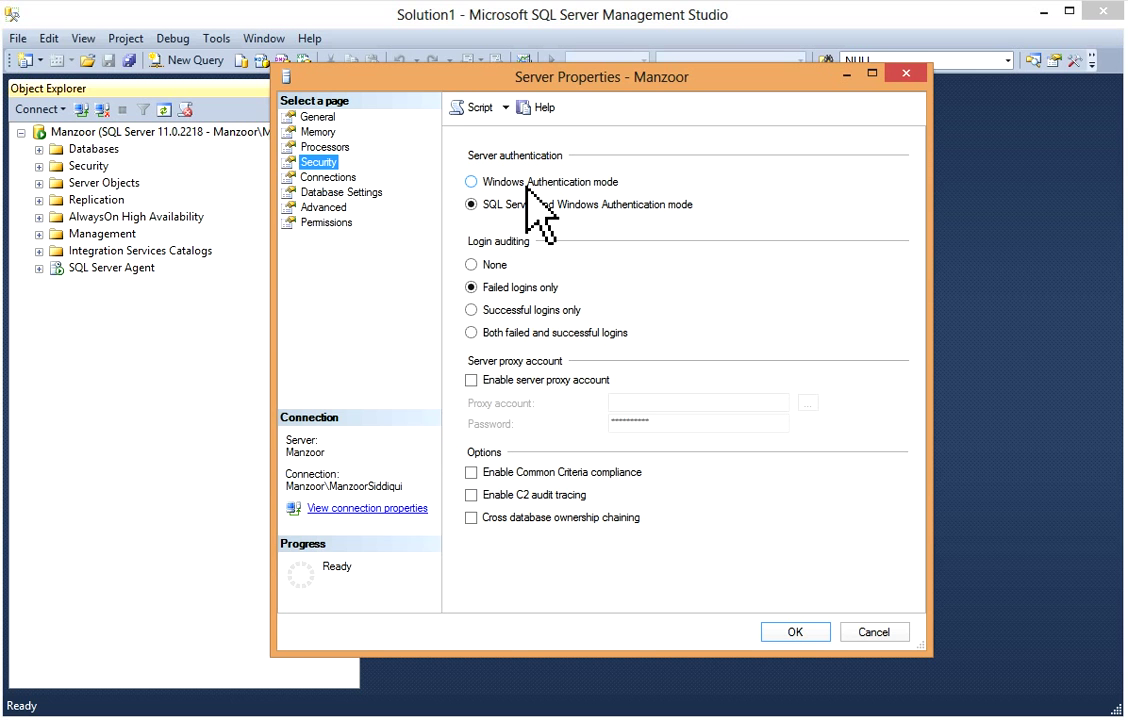
mouse_move(588, 240)
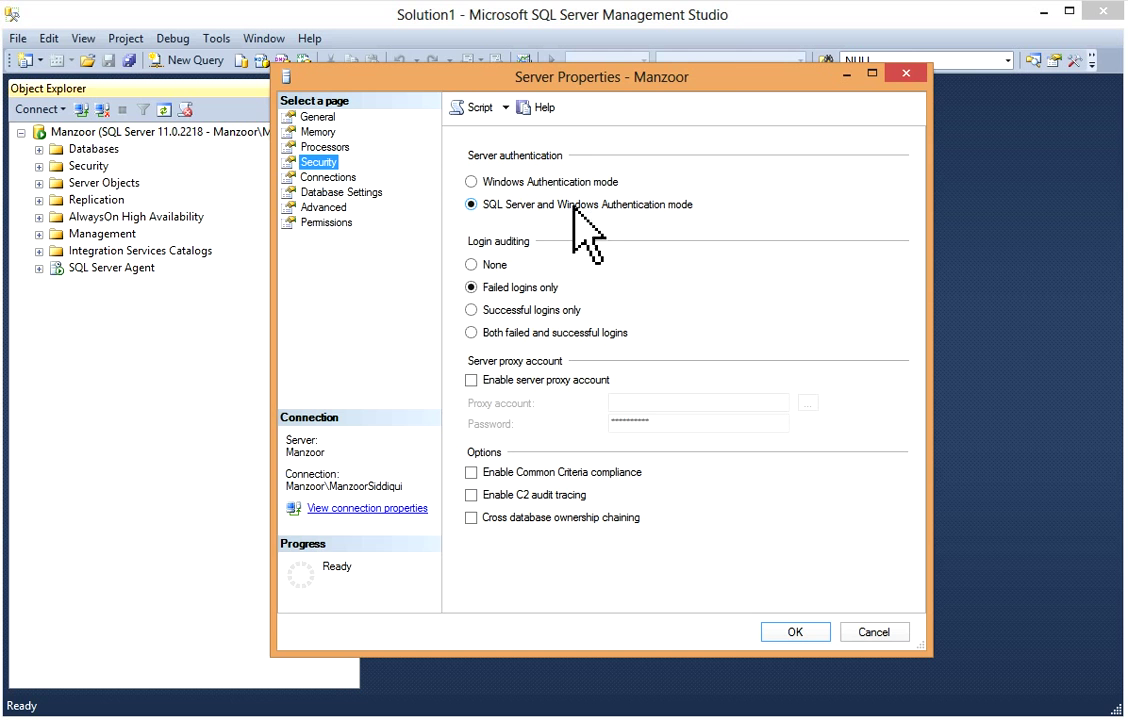
mouse_move(515, 250)
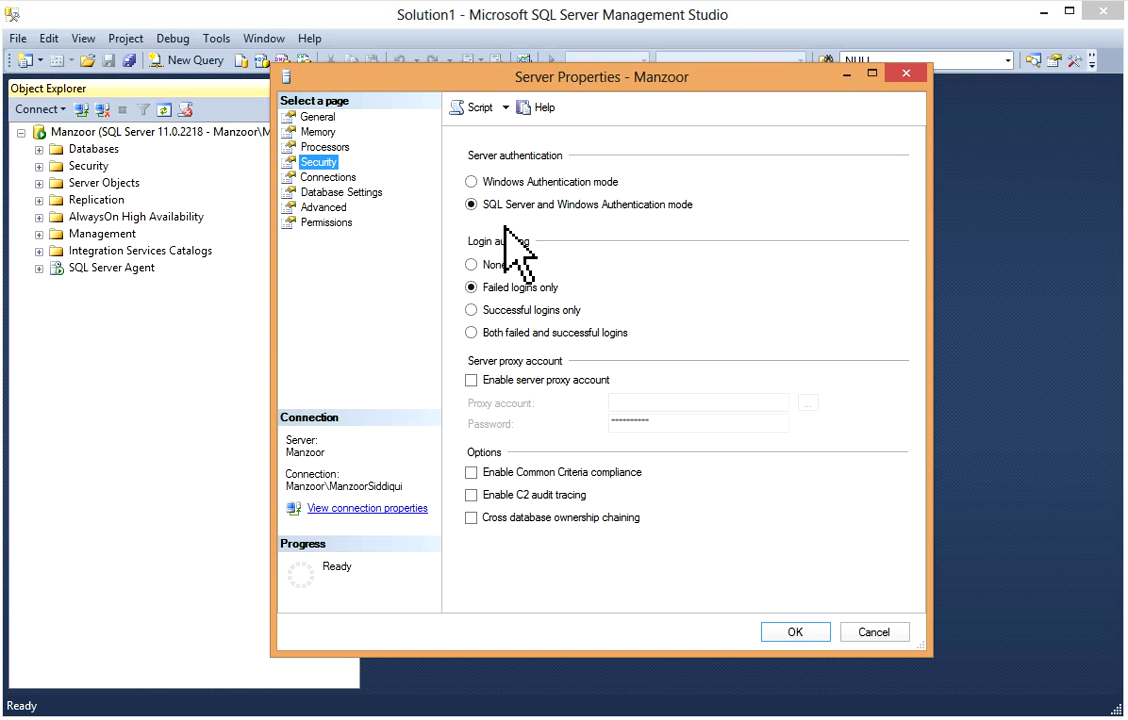
mouse_move(645, 245)
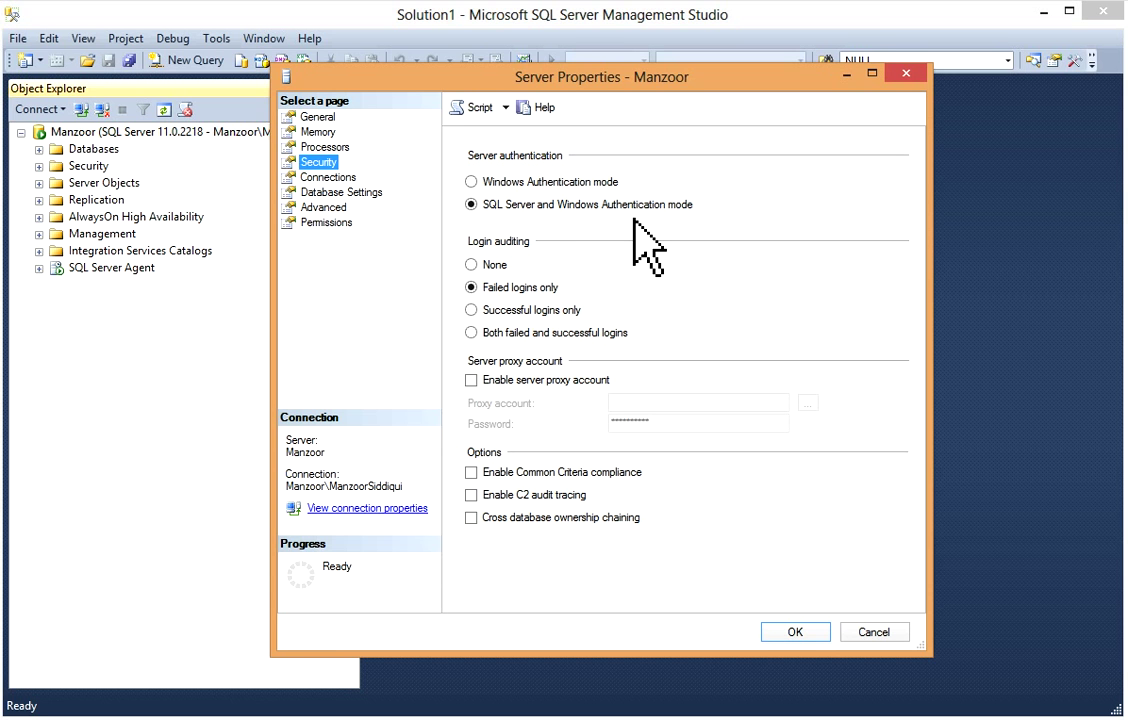
mouse_move(515, 250)
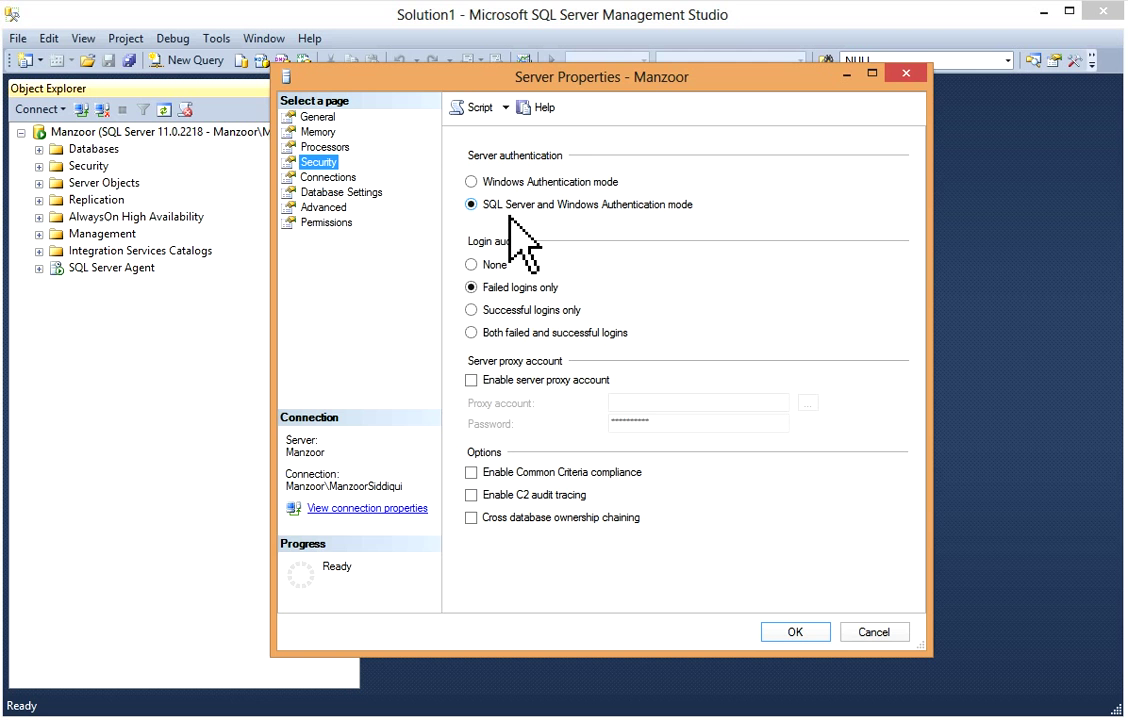
mouse_move(570, 238)
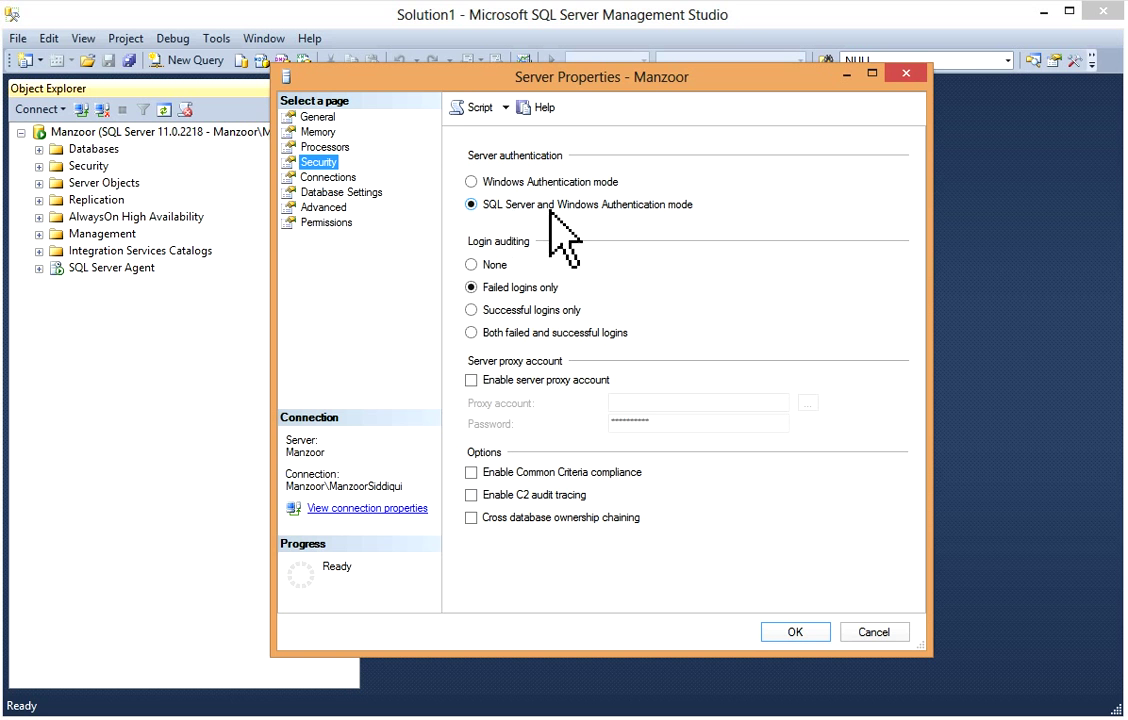
left_click(471, 181)
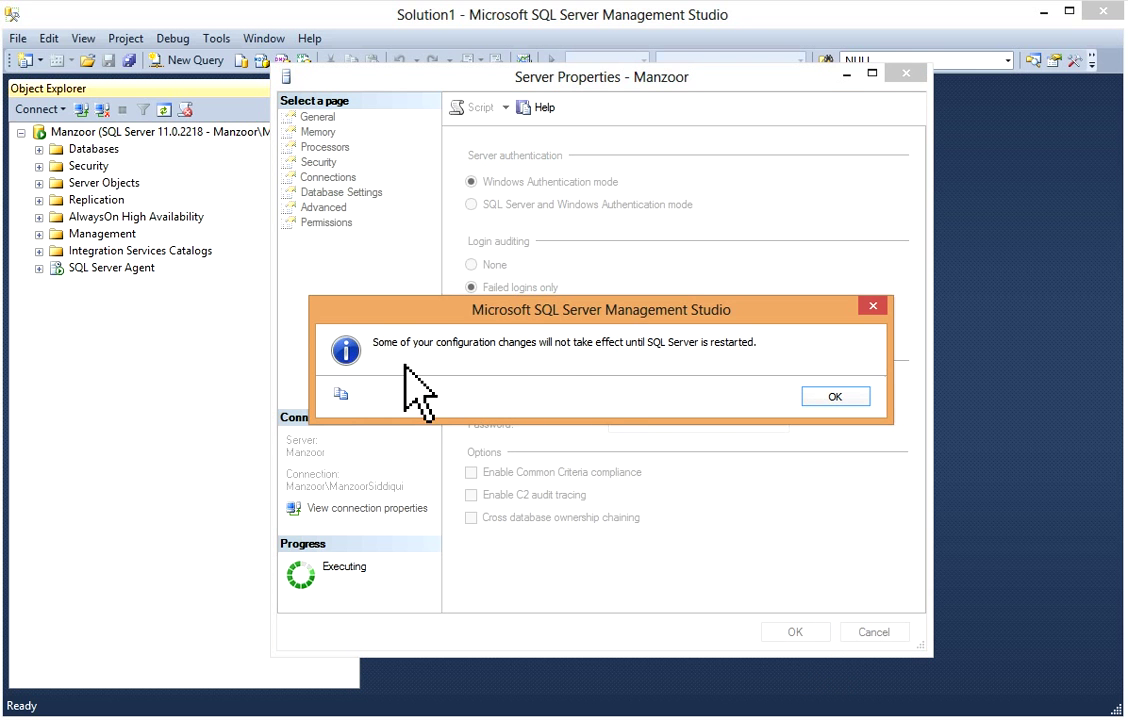
mouse_move(560, 385)
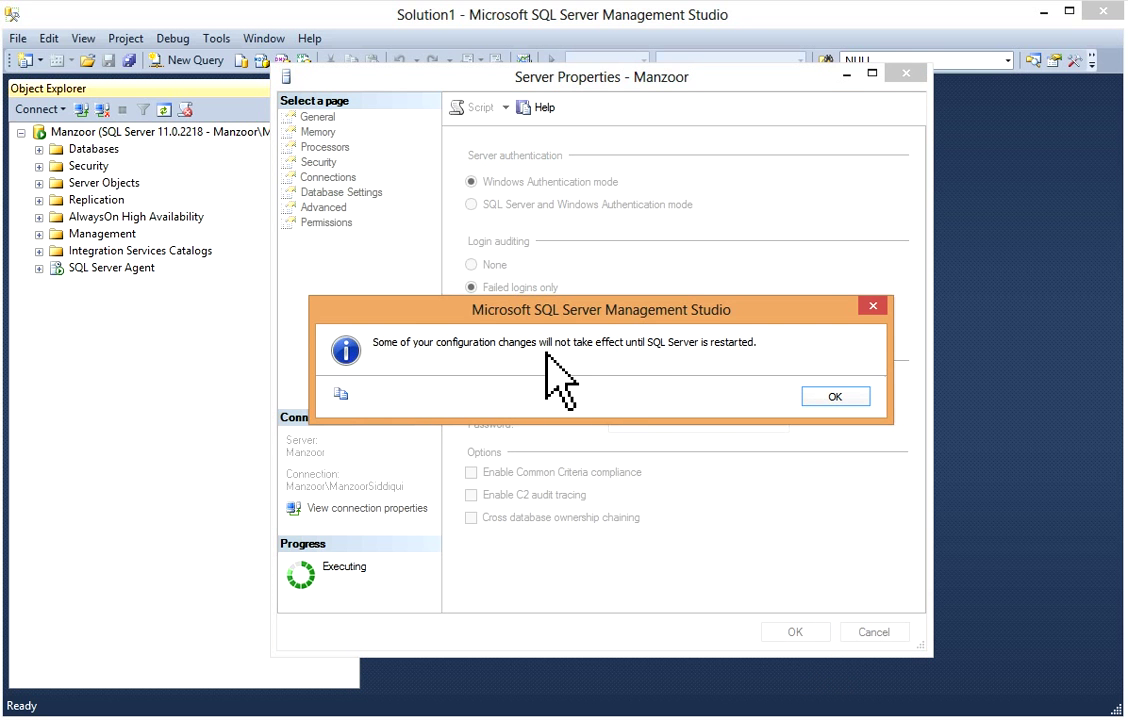
mouse_move(640, 385)
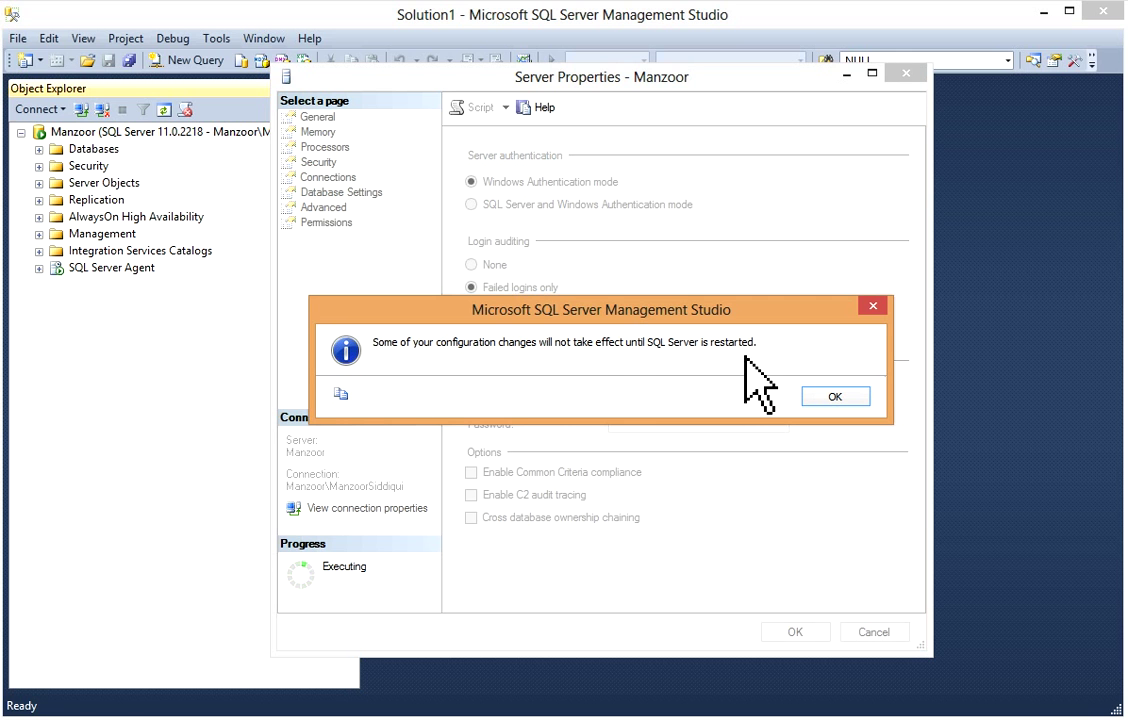
mouse_move(715, 400)
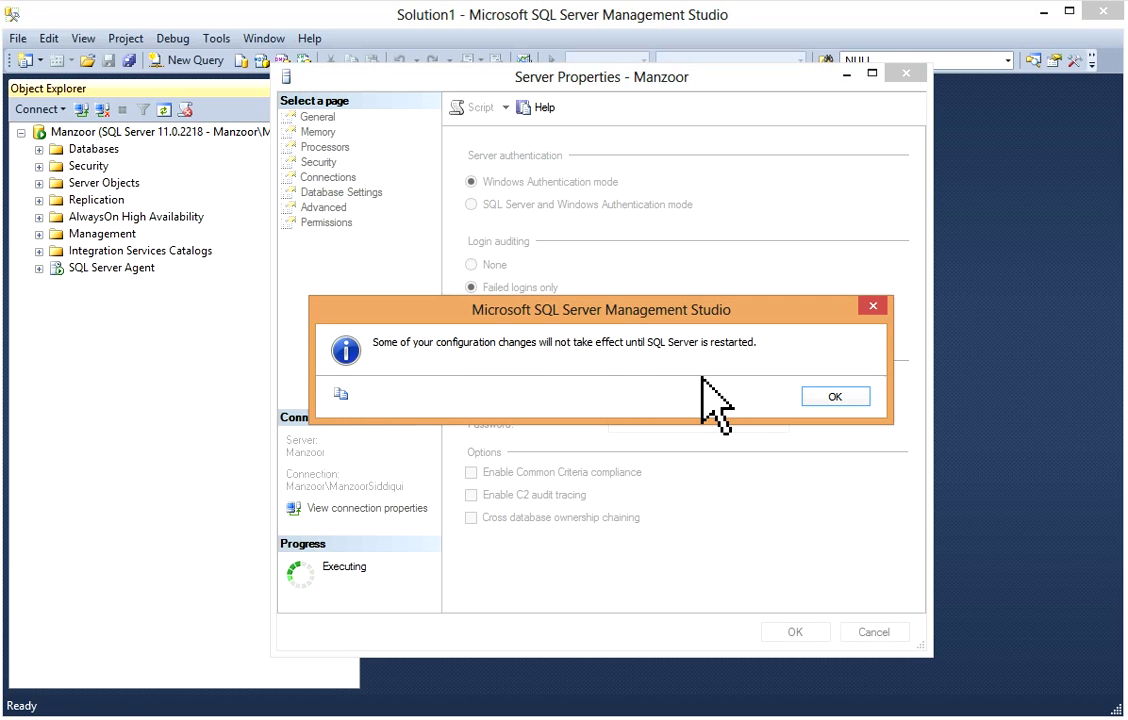
Step: Dismiss the notice that changes take effect after restarting SQL Server
left_click(835, 396)
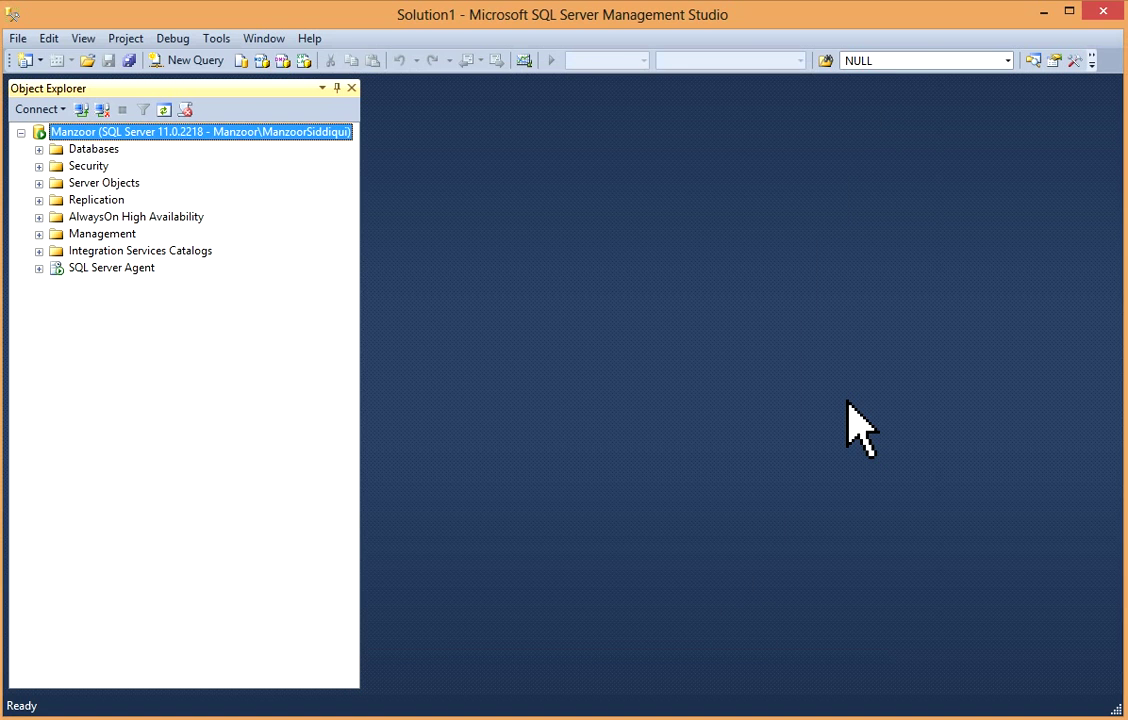
mouse_move(280, 160)
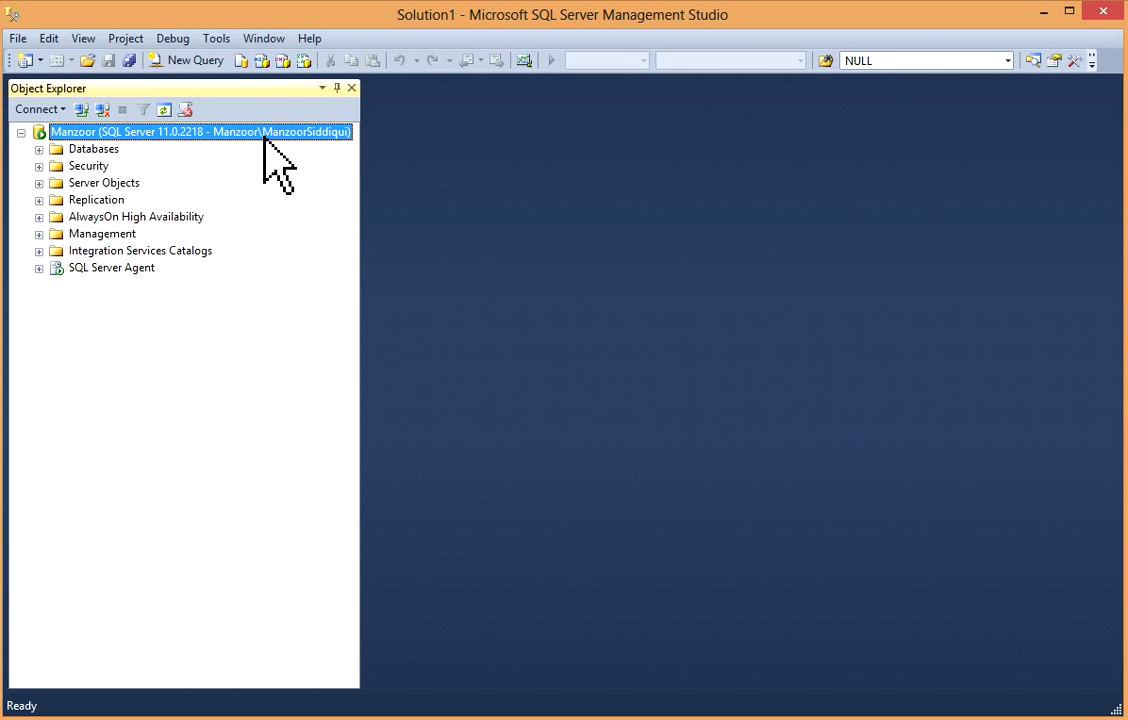
Step: Select 'SQL Server and Windows Authentication mode' in the Manzoor server's Security properties
right_click(200, 131)
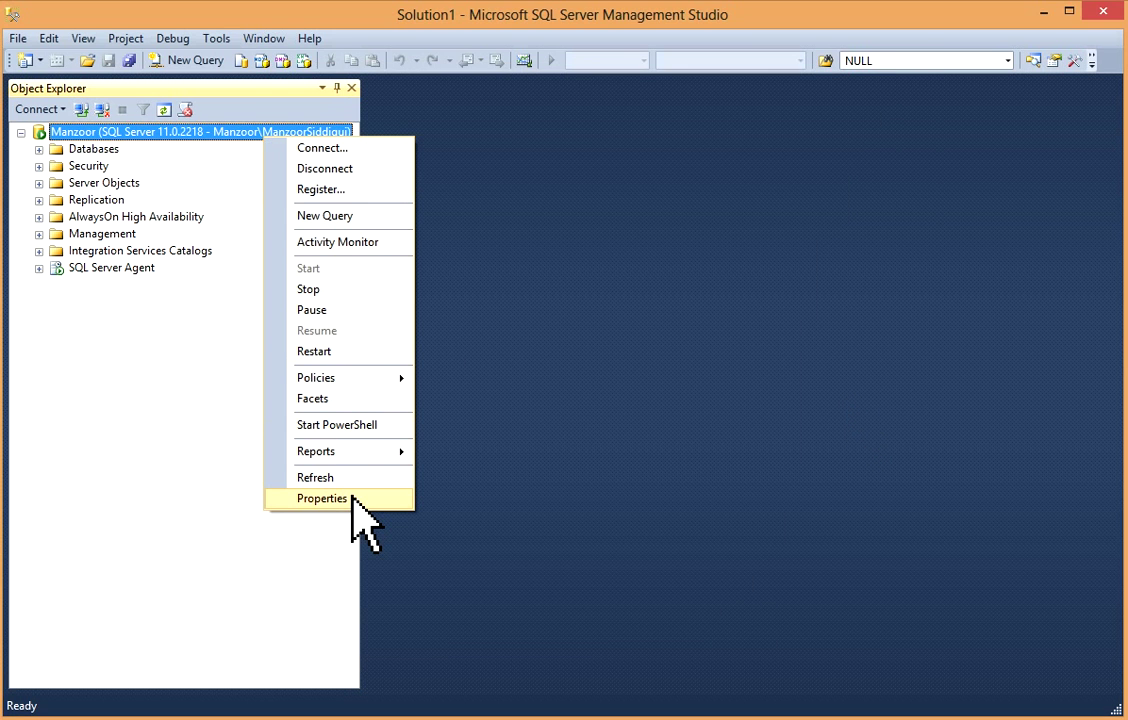
left_click(322, 498)
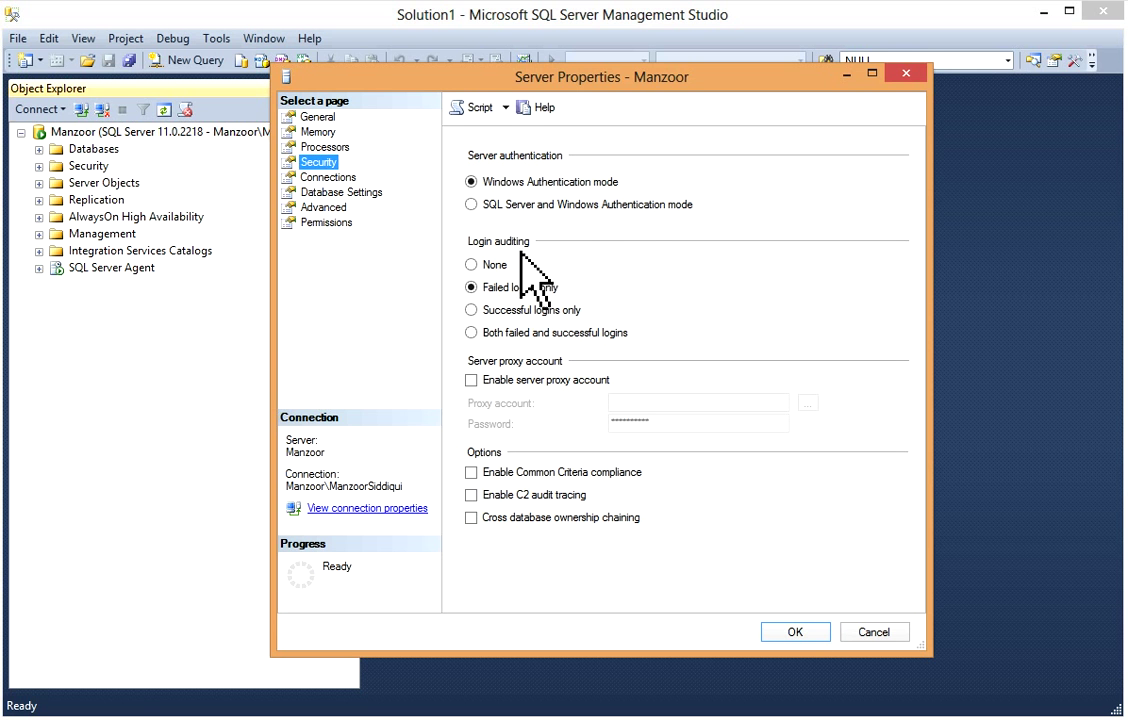
mouse_move(650, 220)
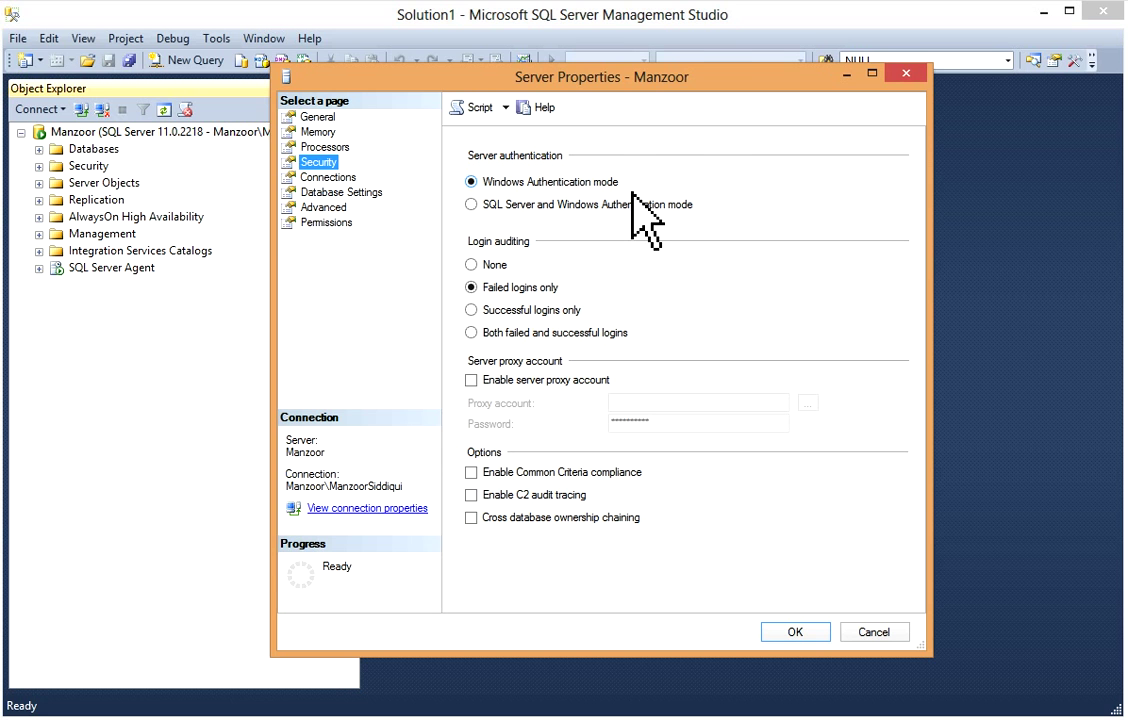
mouse_move(600, 245)
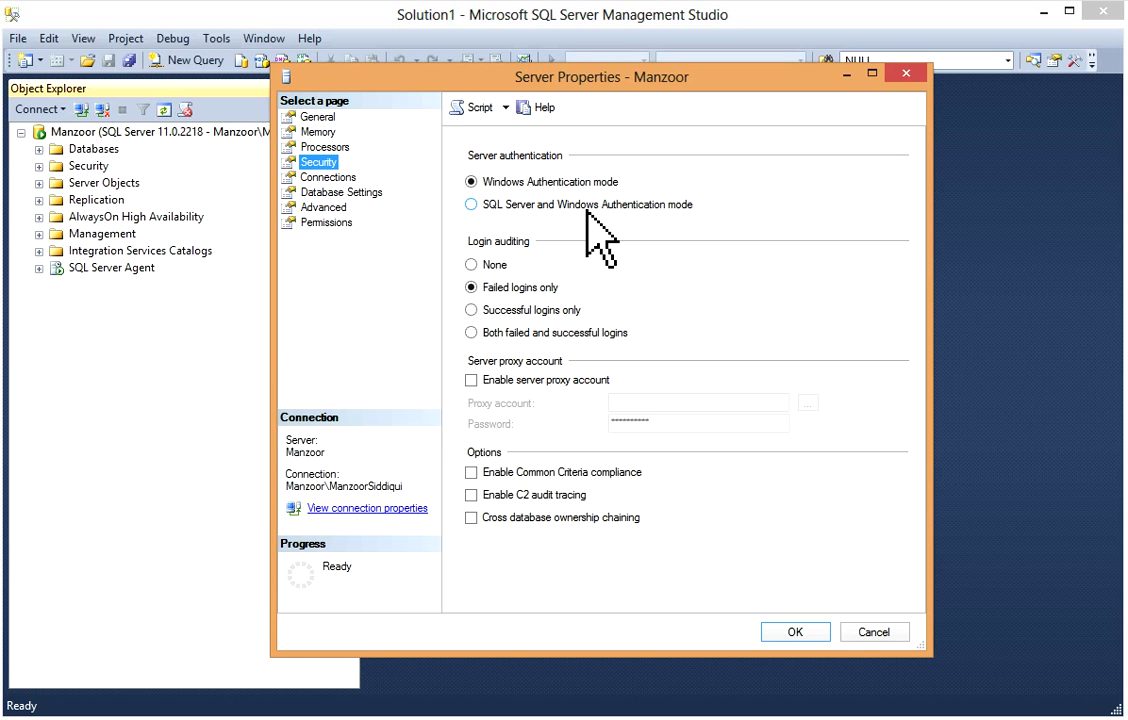
mouse_move(673, 520)
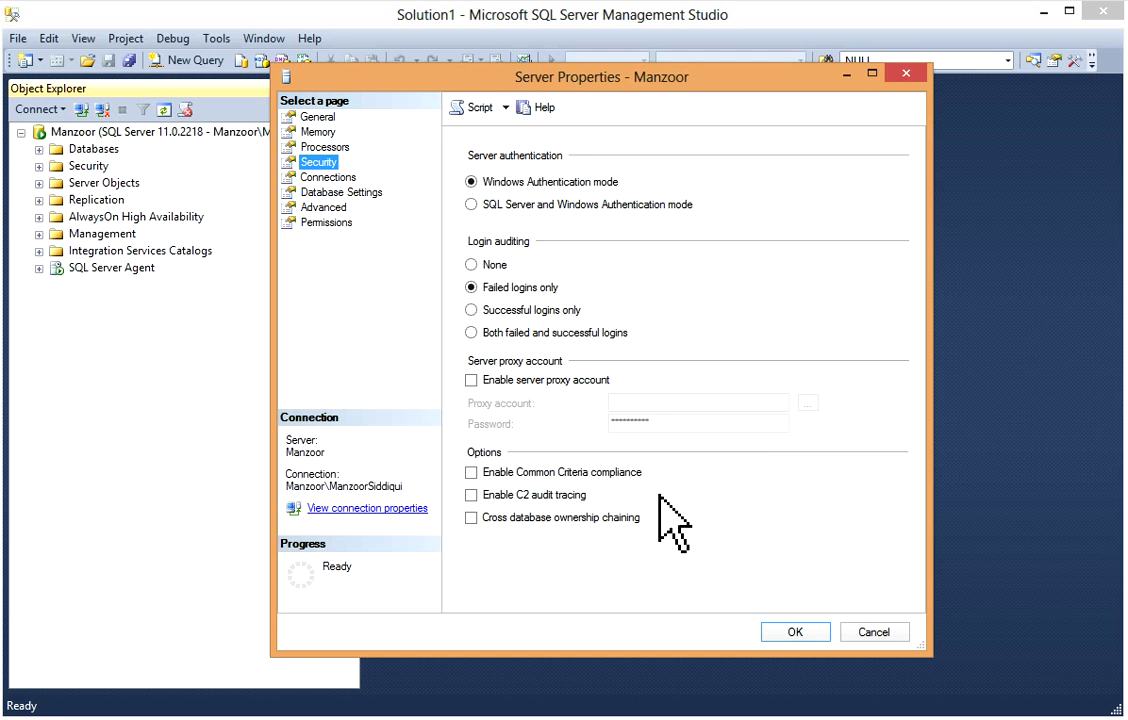
left_click(472, 204)
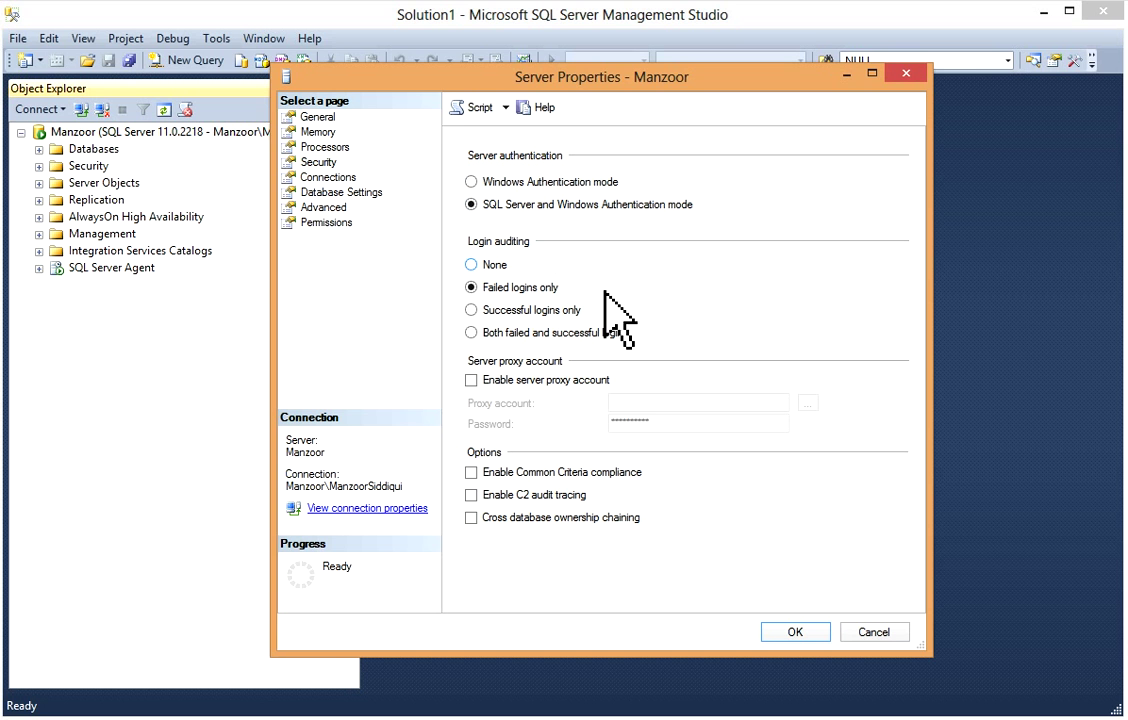
mouse_move(767, 437)
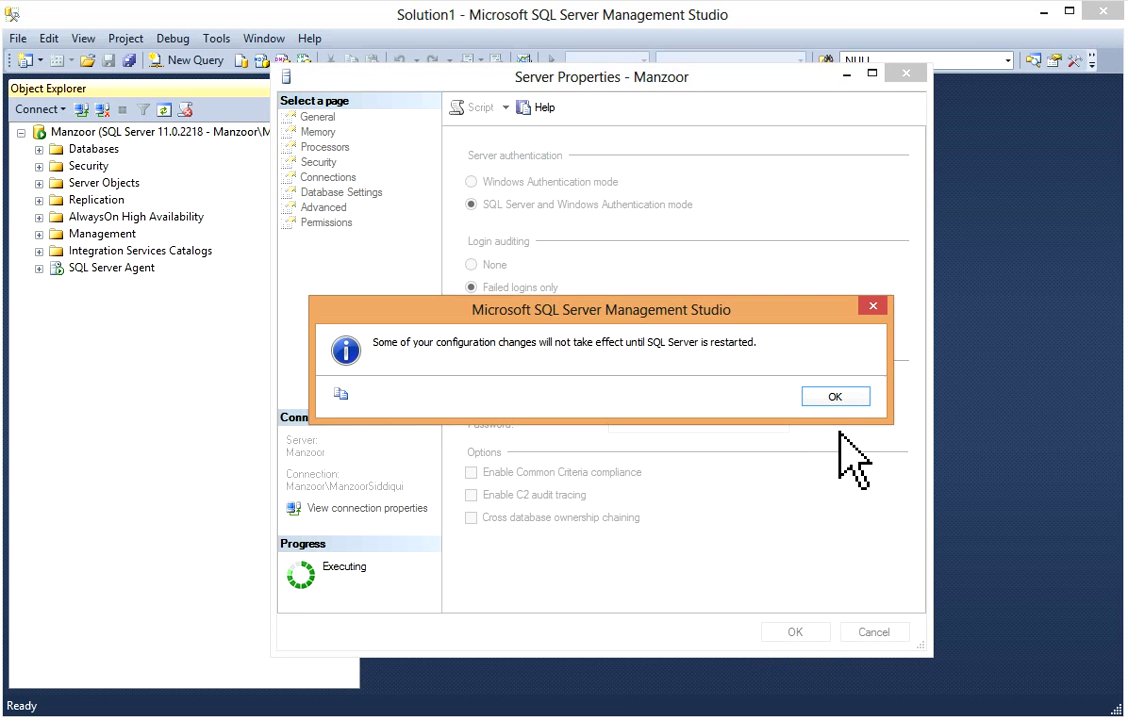
Step: Dismiss the SQL Server restart notice and return to the server tree
left_click(834, 396)
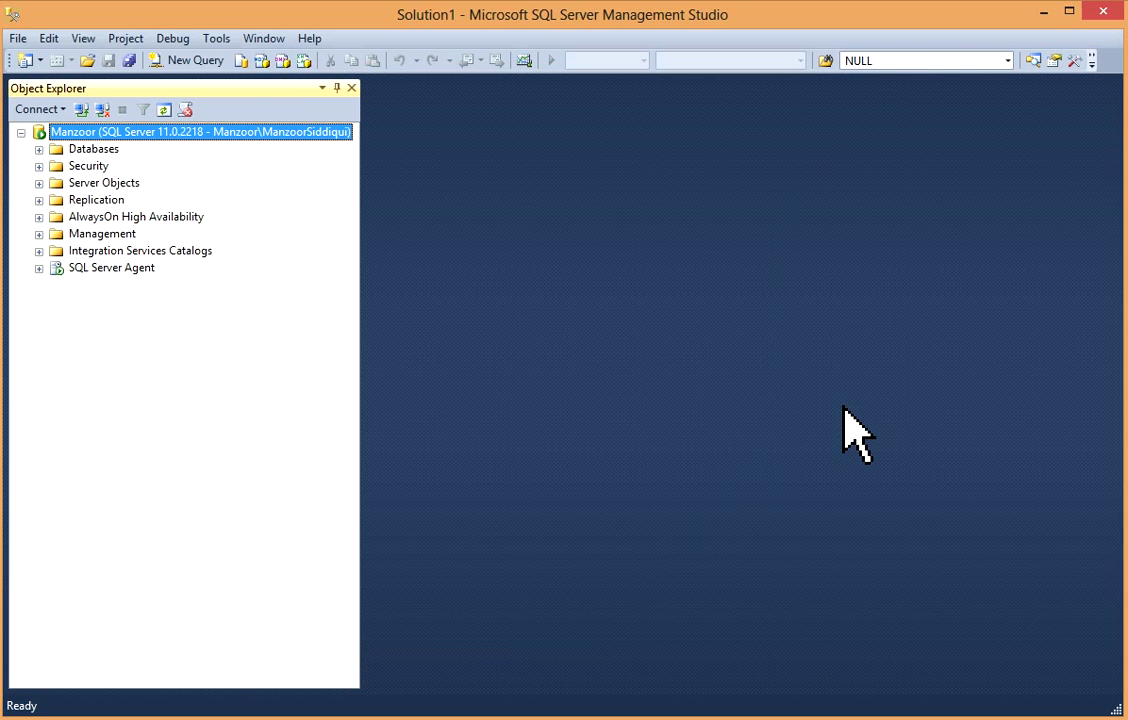
mouse_move(448, 355)
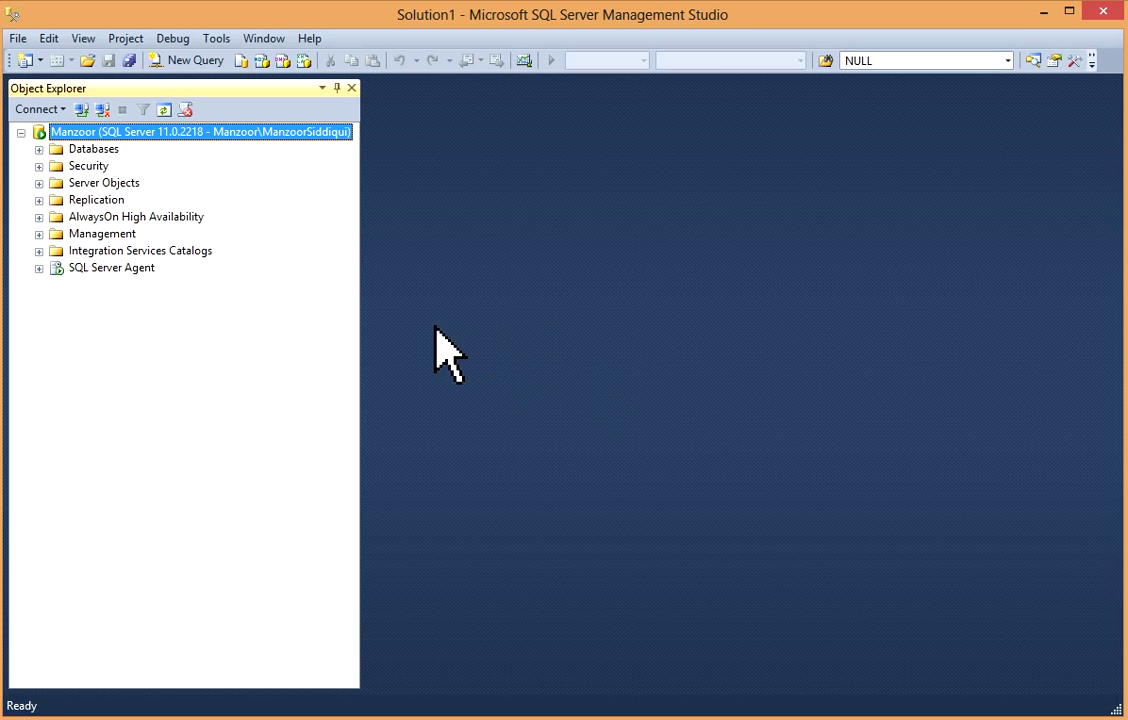
left_click(20, 131)
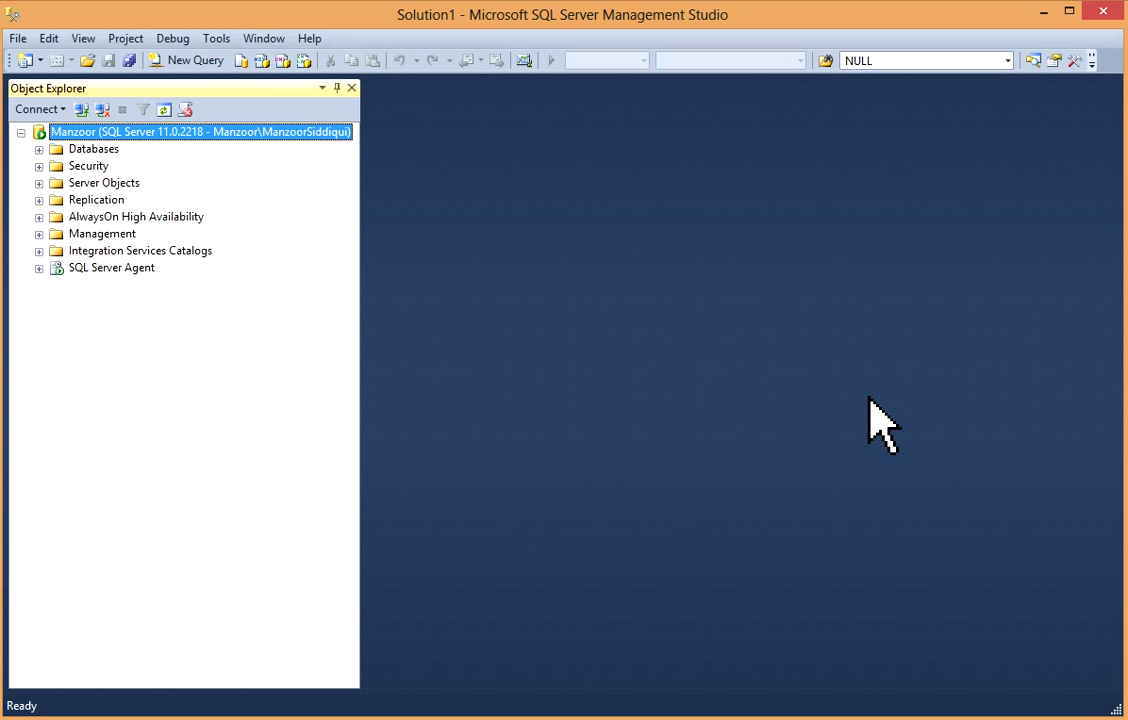
mouse_move(1043, 232)
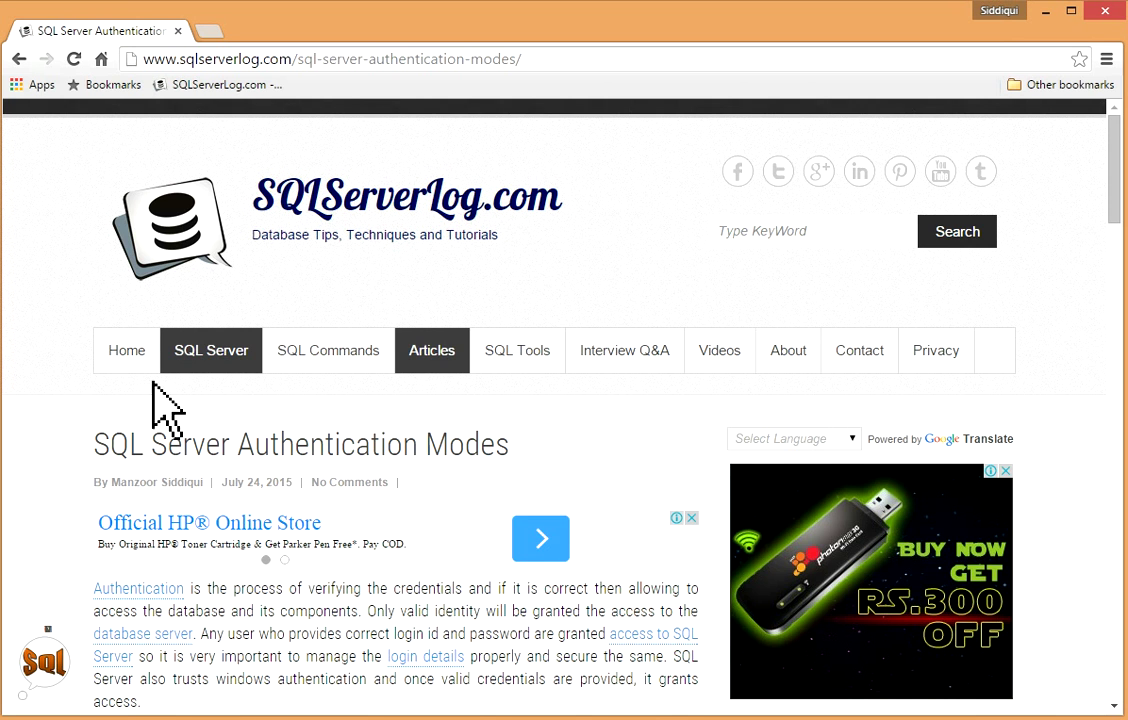
mouse_move(55, 335)
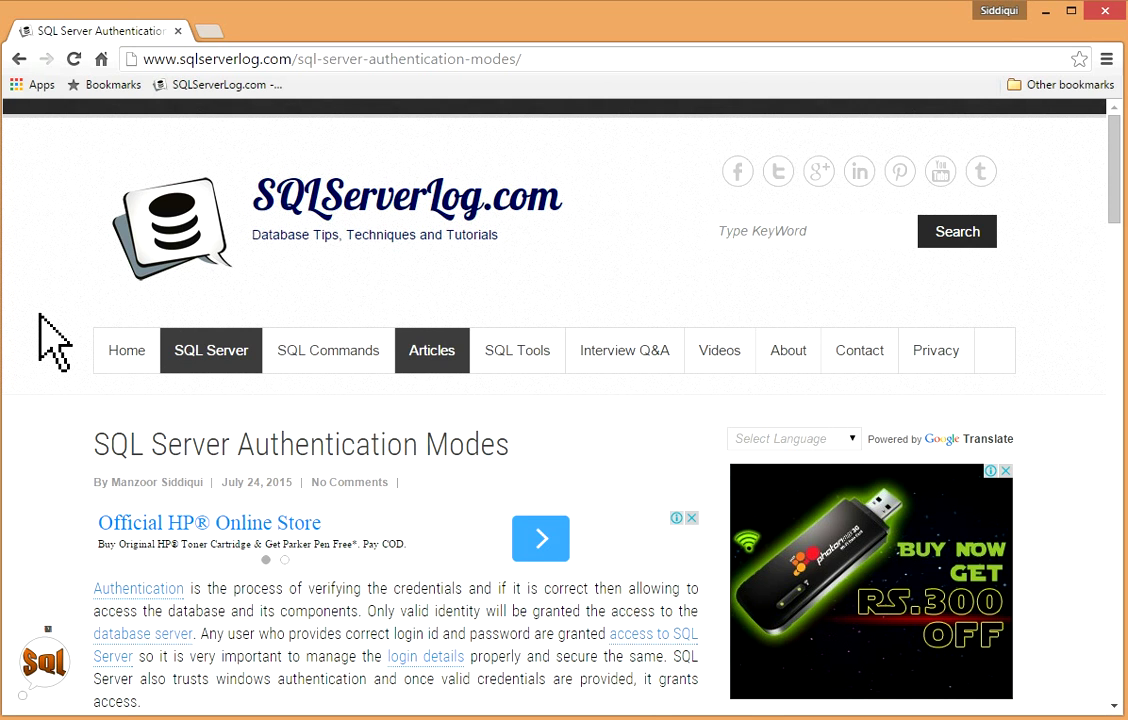
Step: Scroll through the SQLServerLog.com authentication modes article and back toward its top
scroll("down", 3)
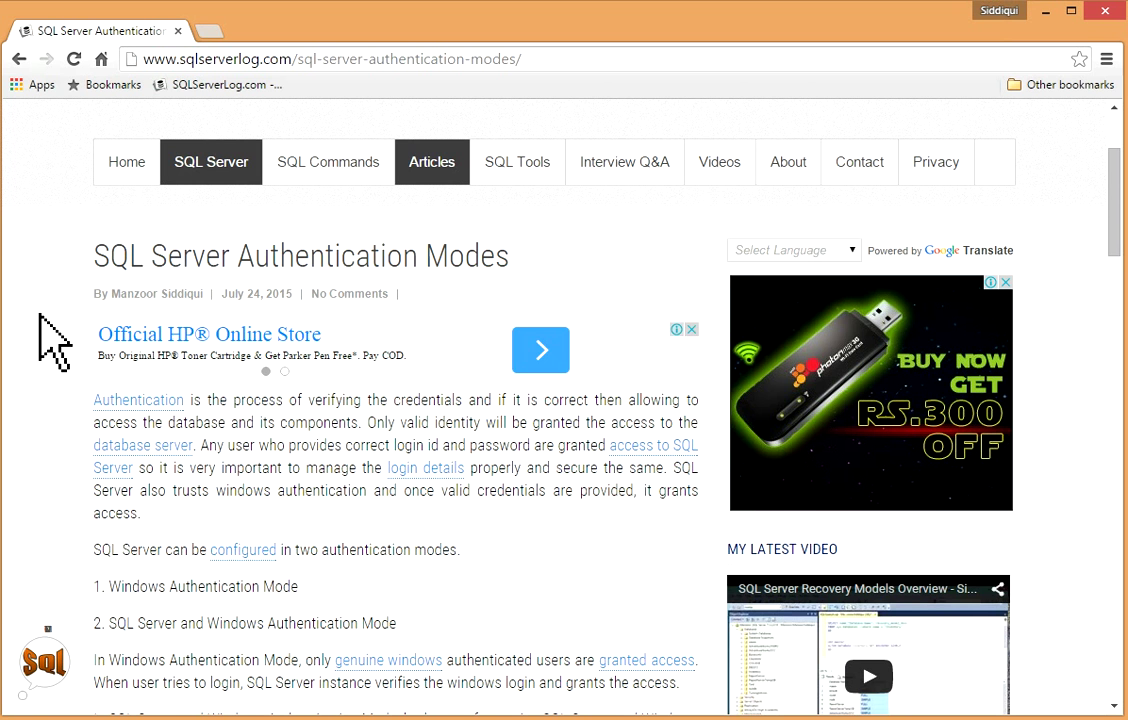
scroll("down", 3)
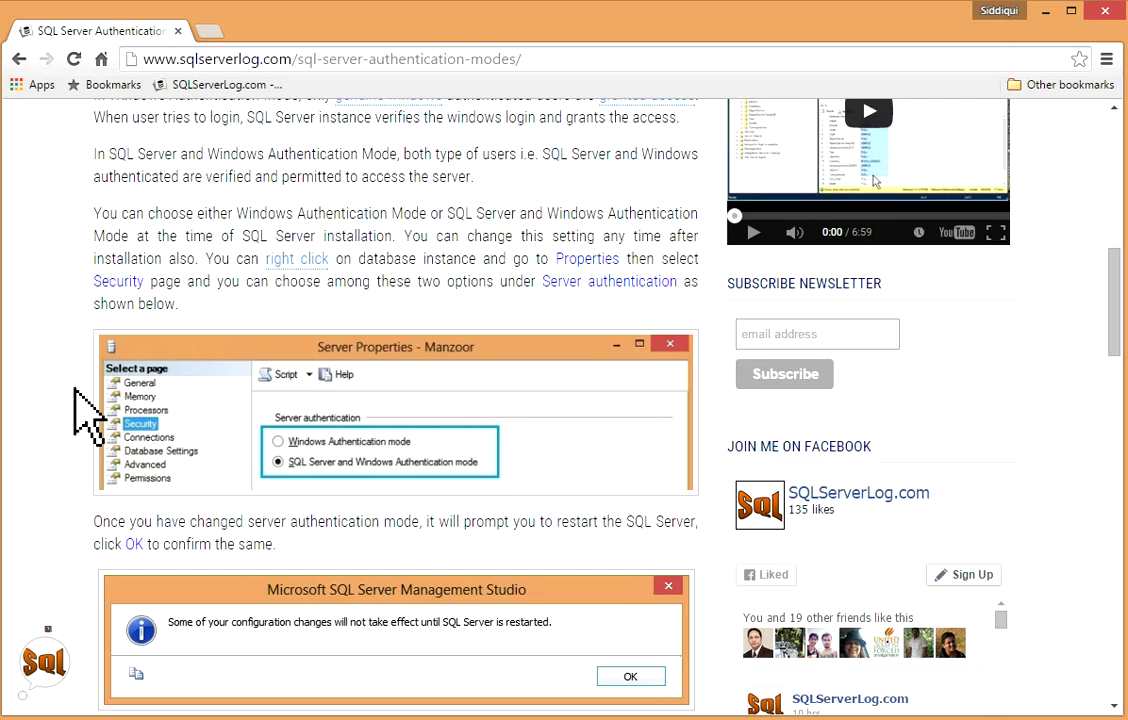
scroll("up", 3)
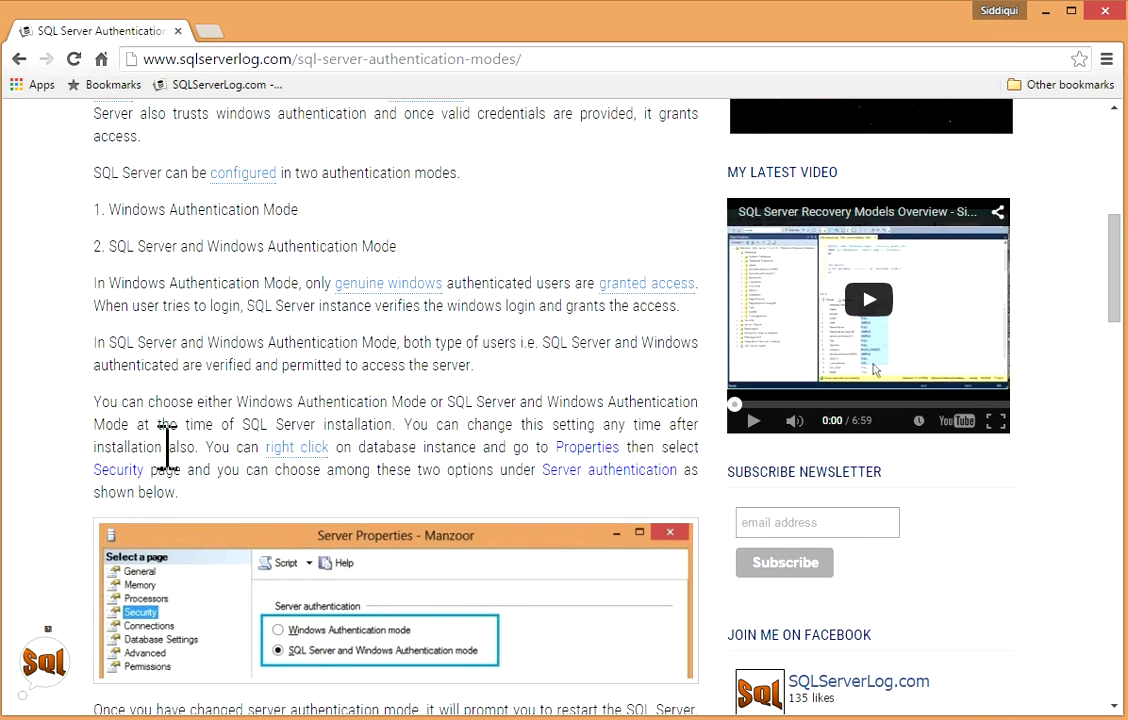
scroll("down", 3)
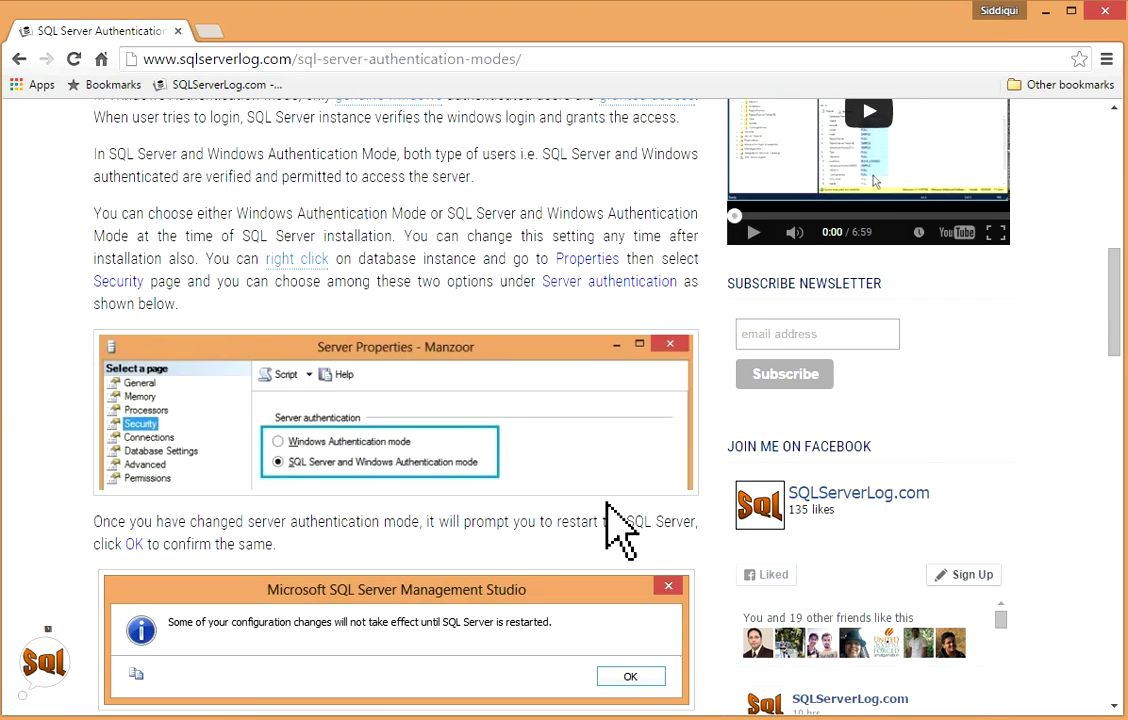
scroll("down", 3)
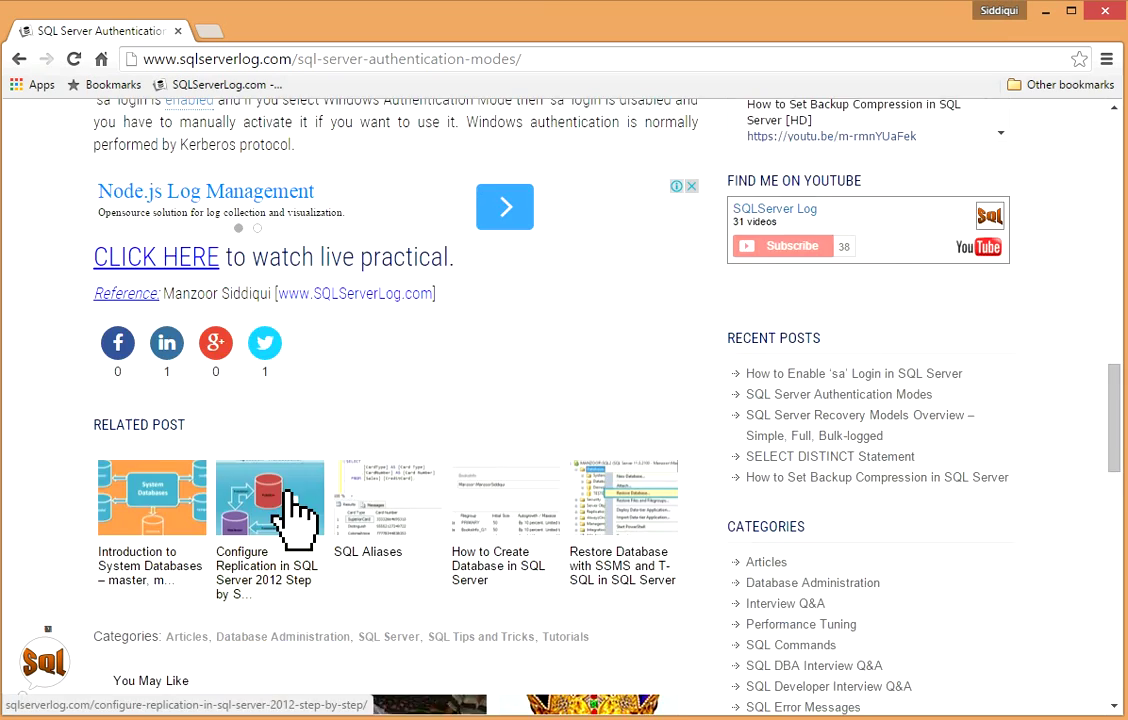
scroll("down", 3)
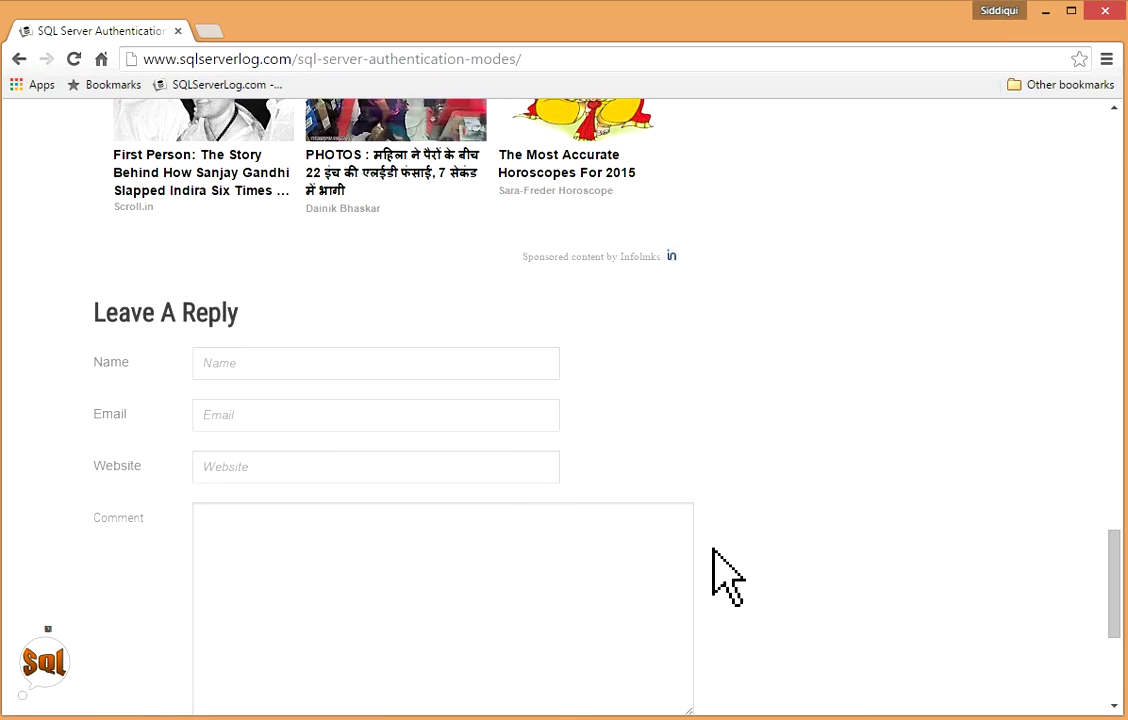
scroll("up", 3)
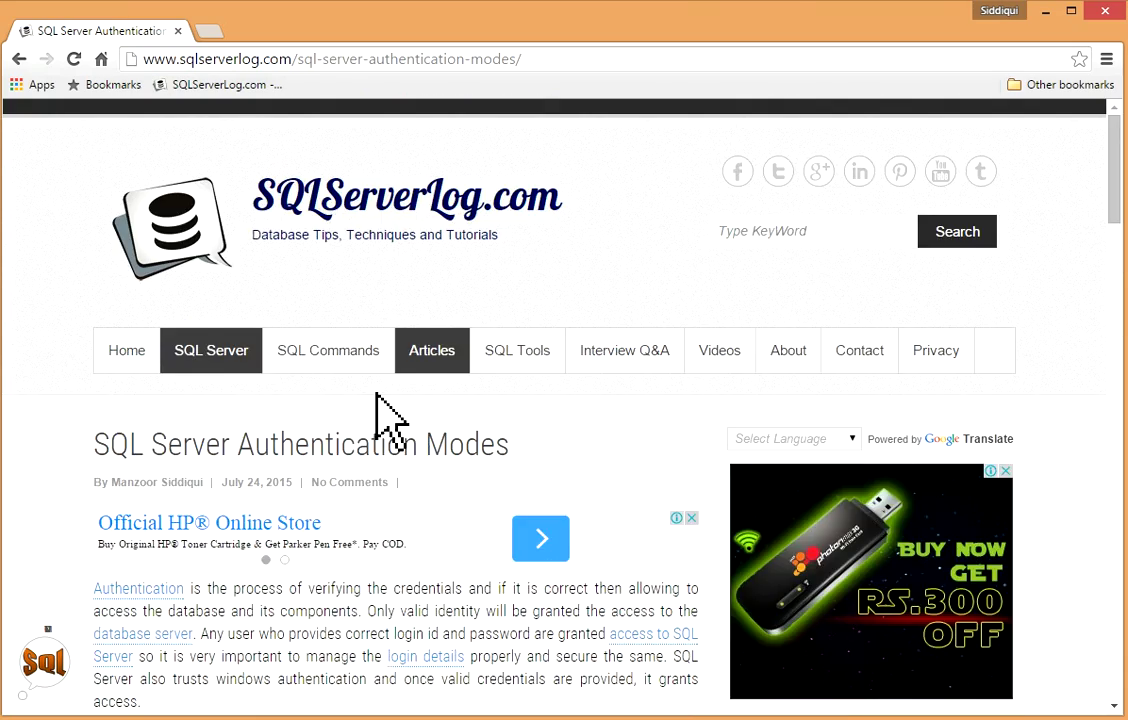